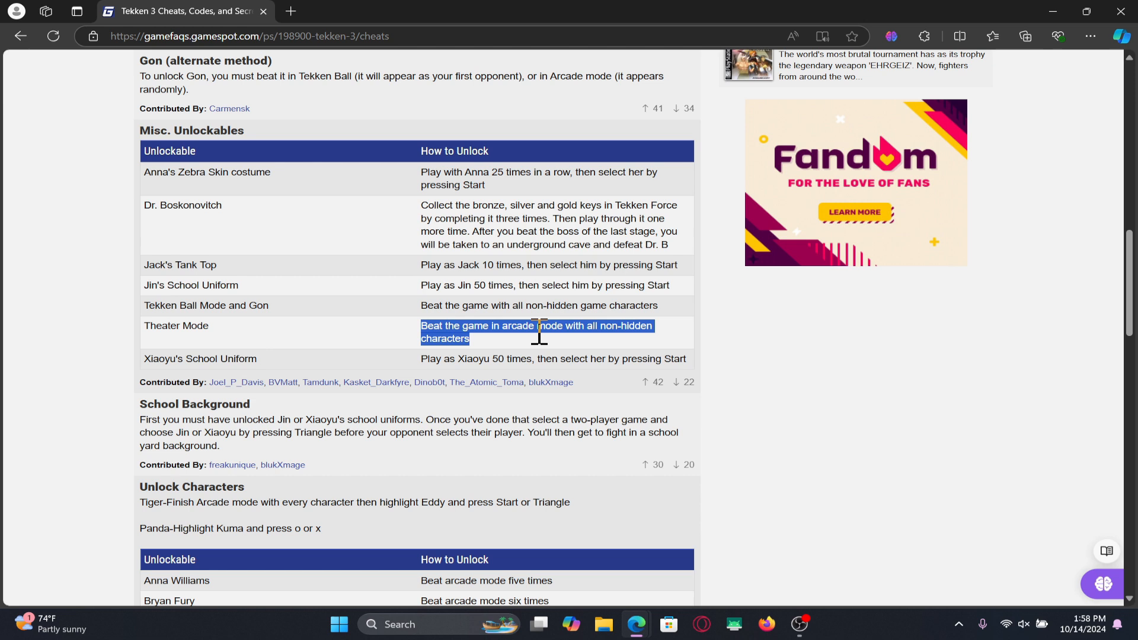
mouse_move(504, 360)
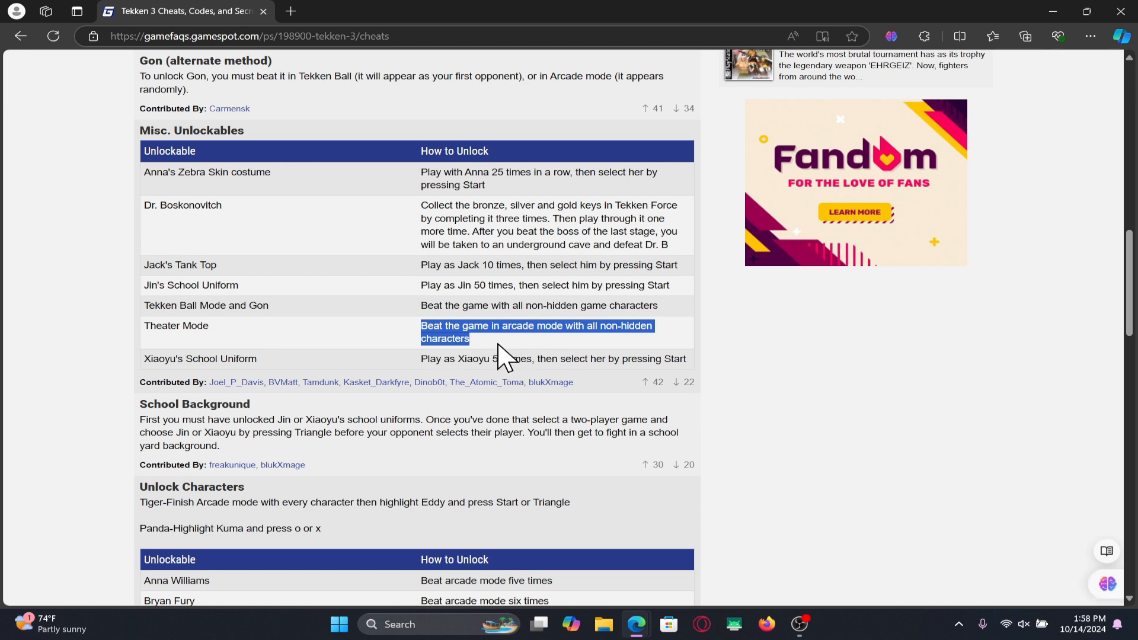
mouse_move(534, 261)
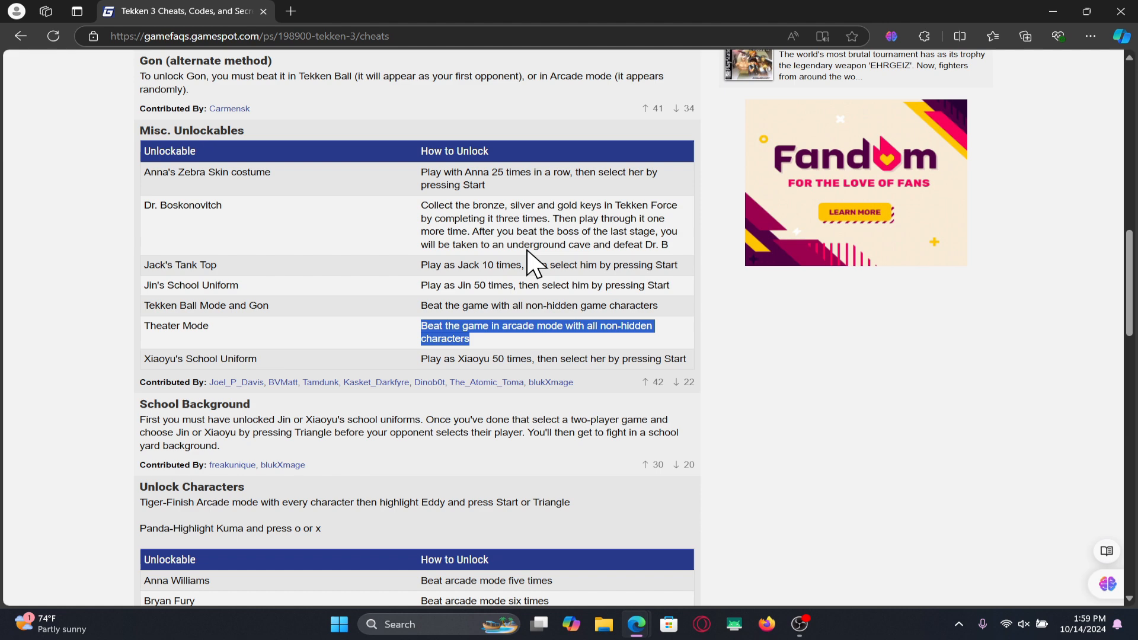